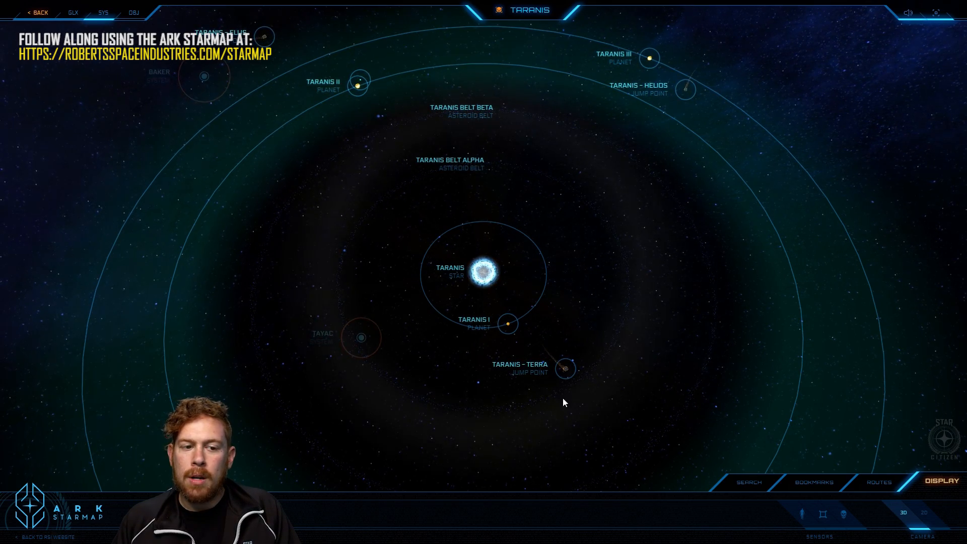
- Leave the Taranis system overview and drift out toward the neighbouring star systems
left_click(507, 323)
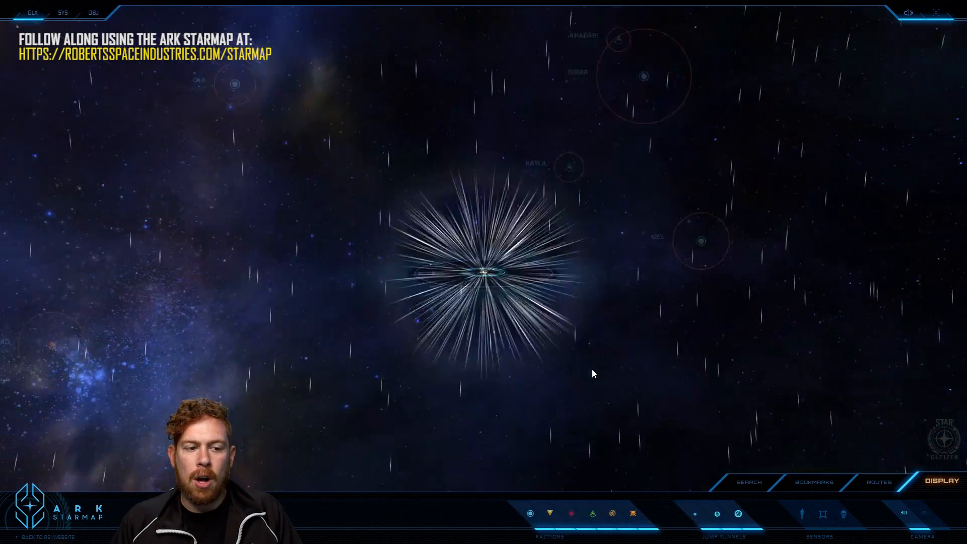
- Re-enter the Taranis system map with Taranis II and both asteroid belts in view
left_click(481, 271)
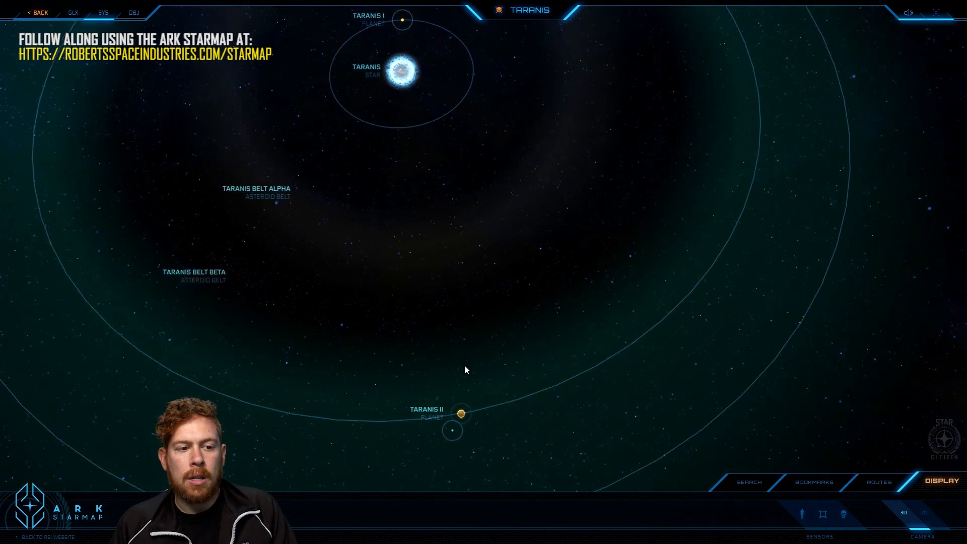
- Select Taranis II, then Taranis III, widening the view out to Taranis IV and the jump points
left_click(461, 413)
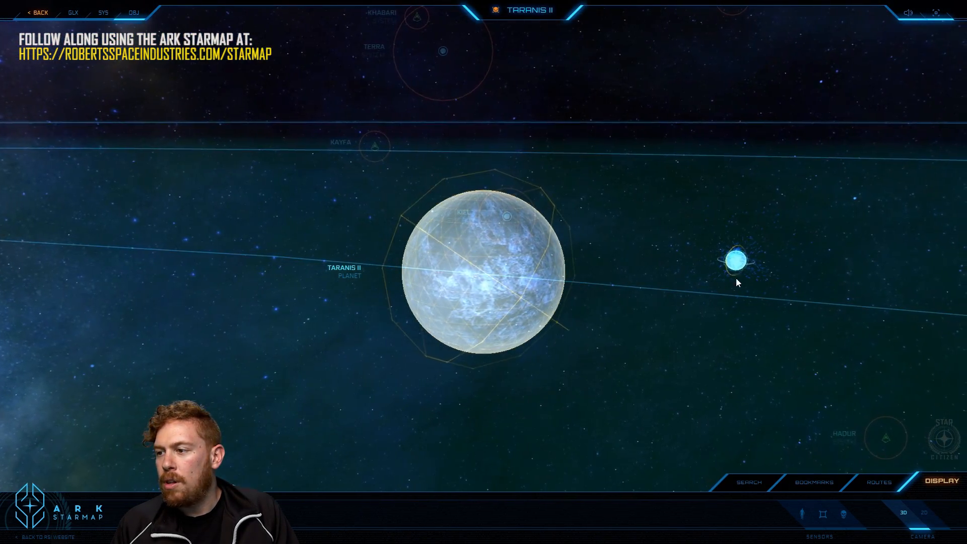
left_click(734, 259)
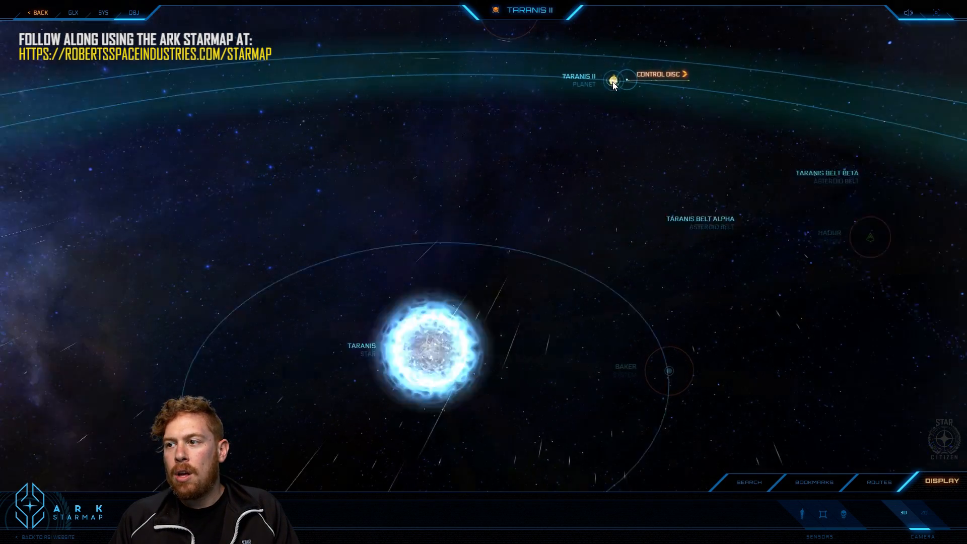
left_click(614, 81)
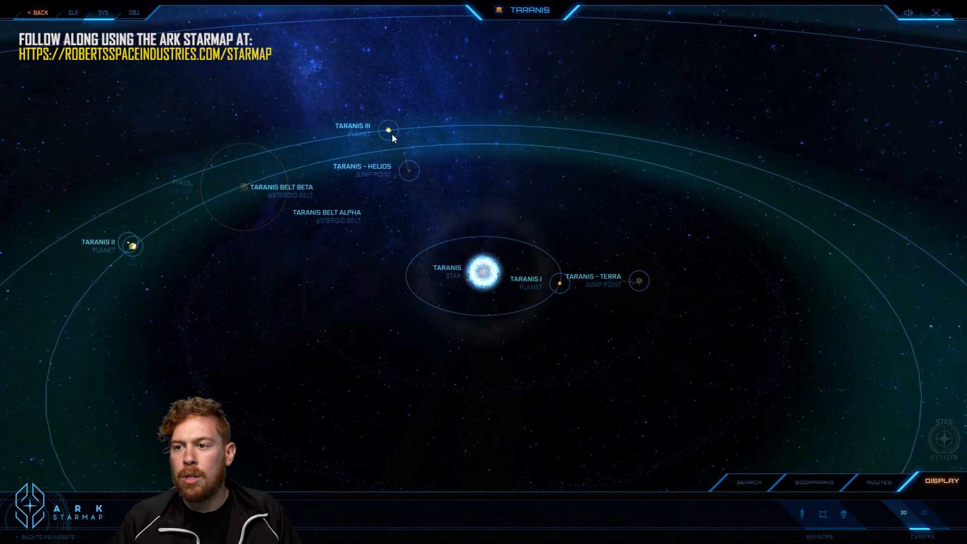
left_click(388, 130)
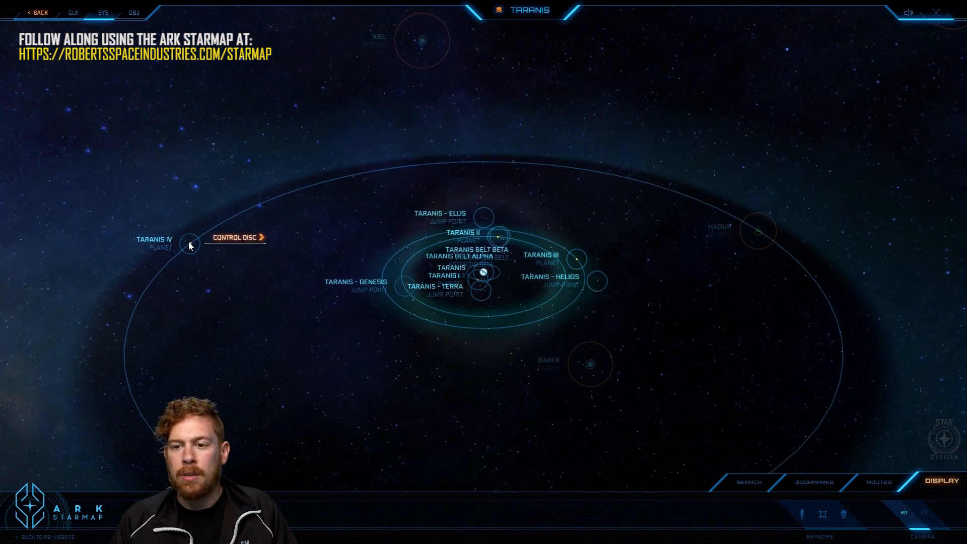
- Focus on Taranis IV so its globe fills the map
left_click(189, 244)
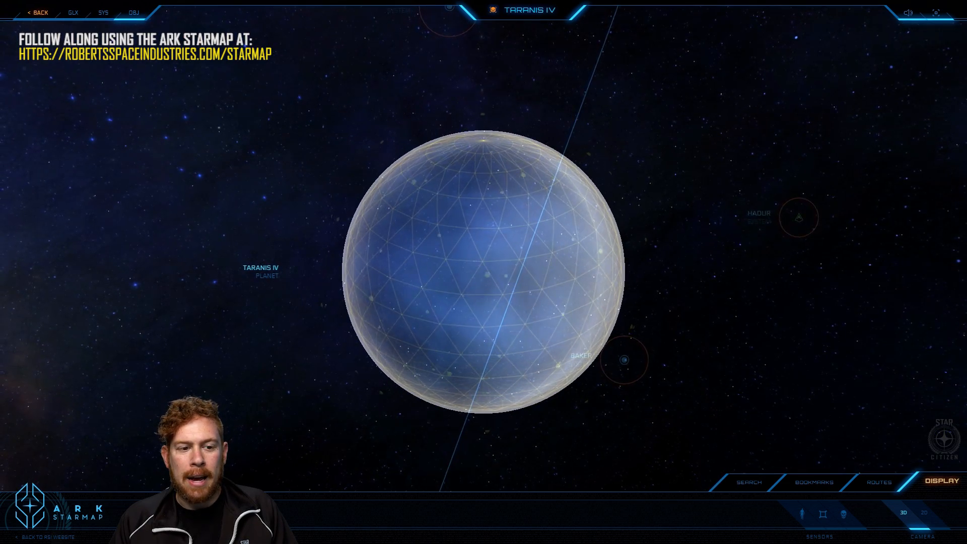